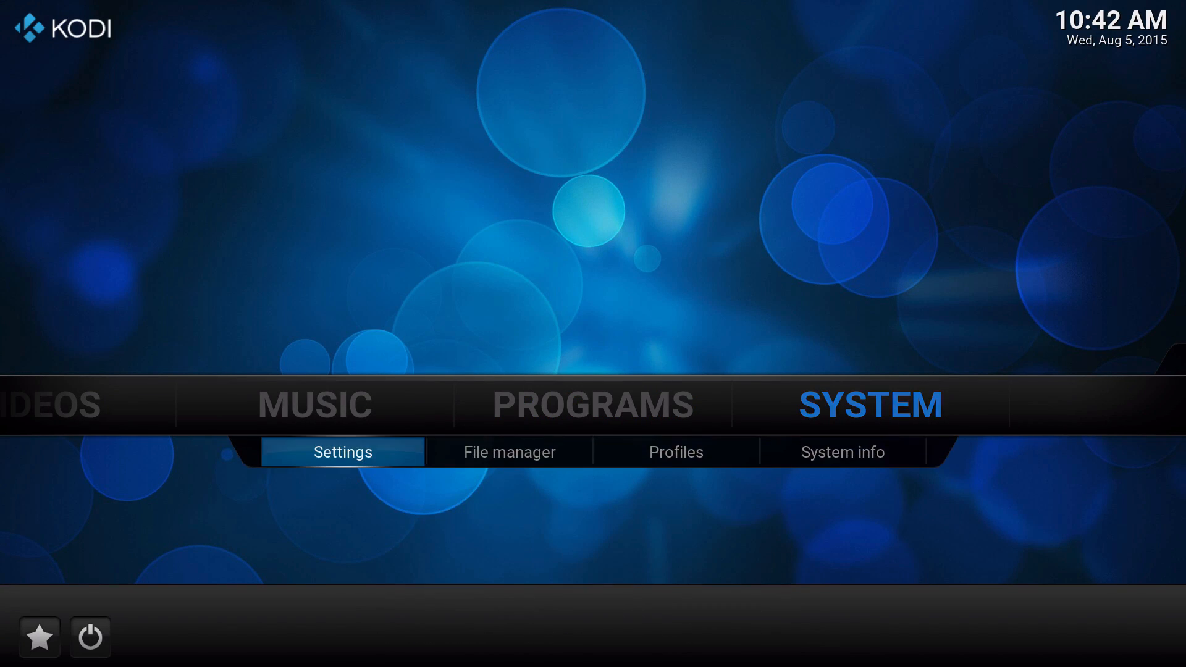
Step: Open Kodi Settings from the SYSTEM section of the home menu
click(342, 451)
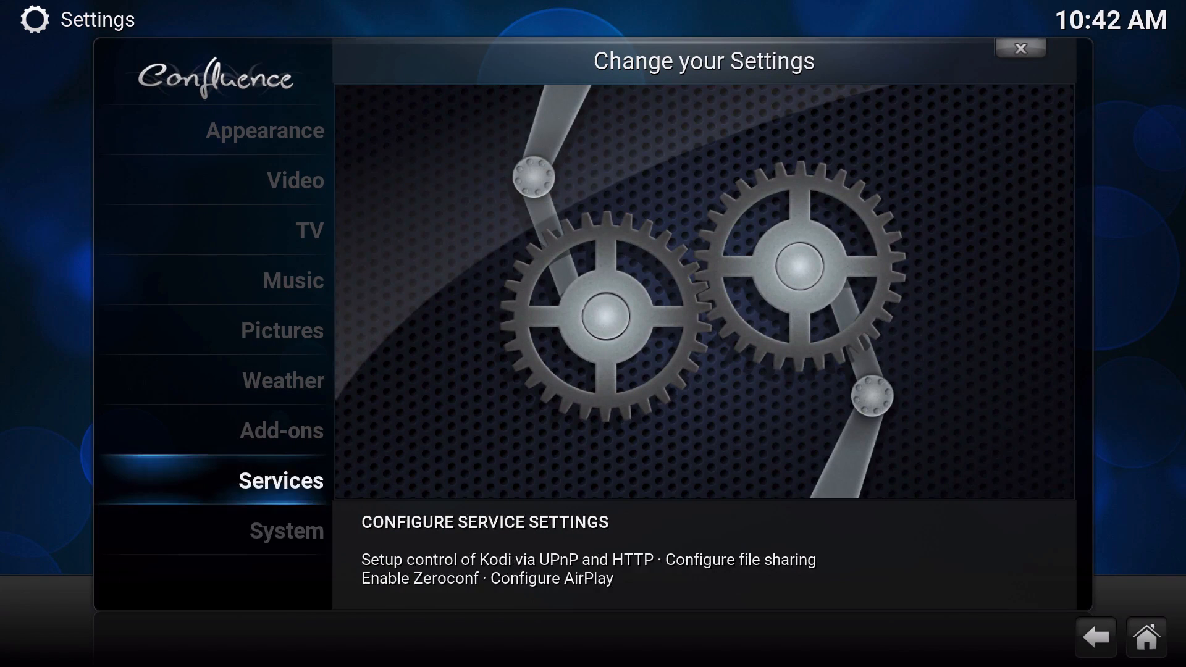
Step: Go to the Add-ons area and check for add-on updates, updating Stream Engine
click(281, 431)
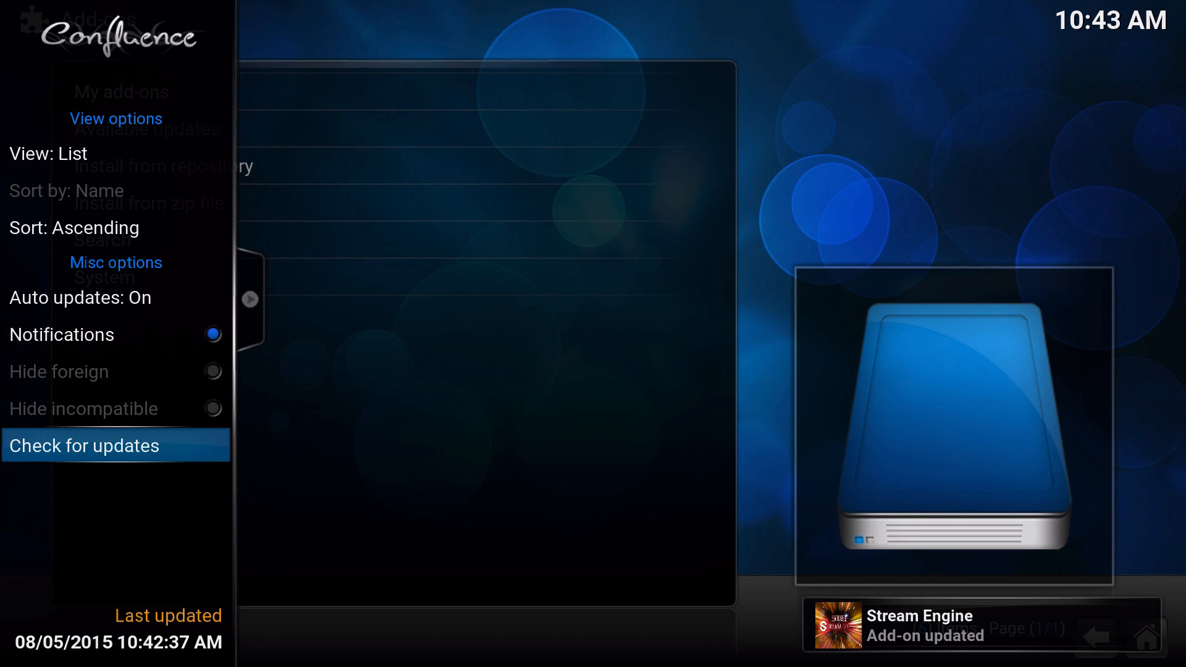
Step: Close the add-on options panel and browse the 24 available repositories
click(84, 445)
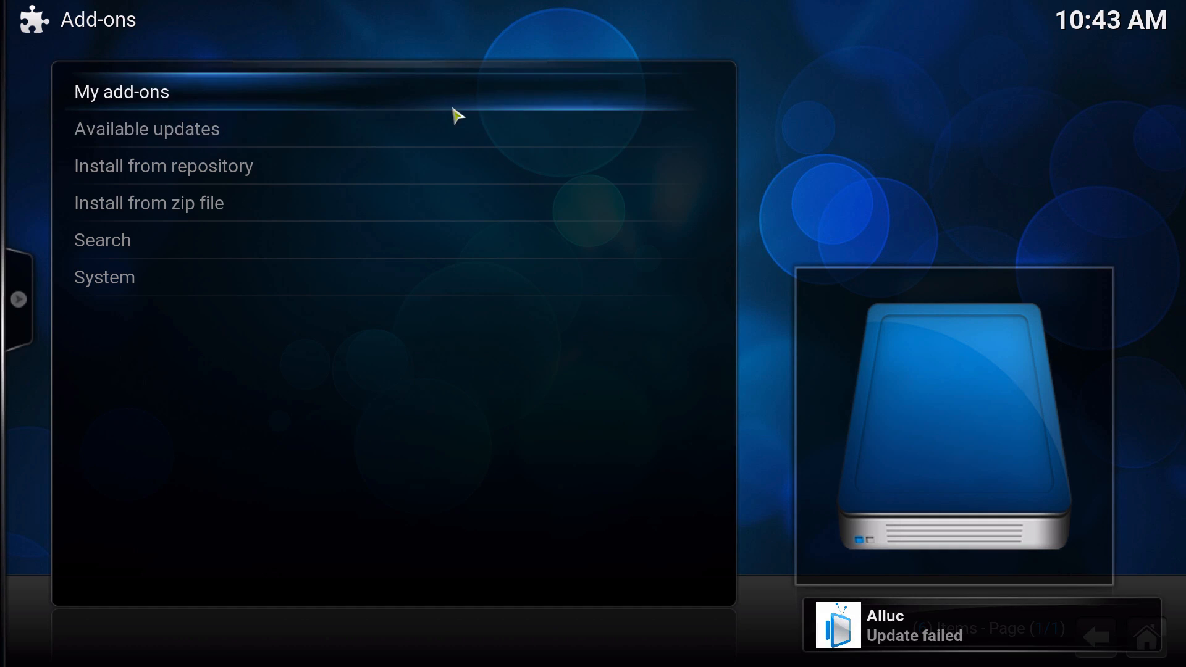
mouse_move(435, 144)
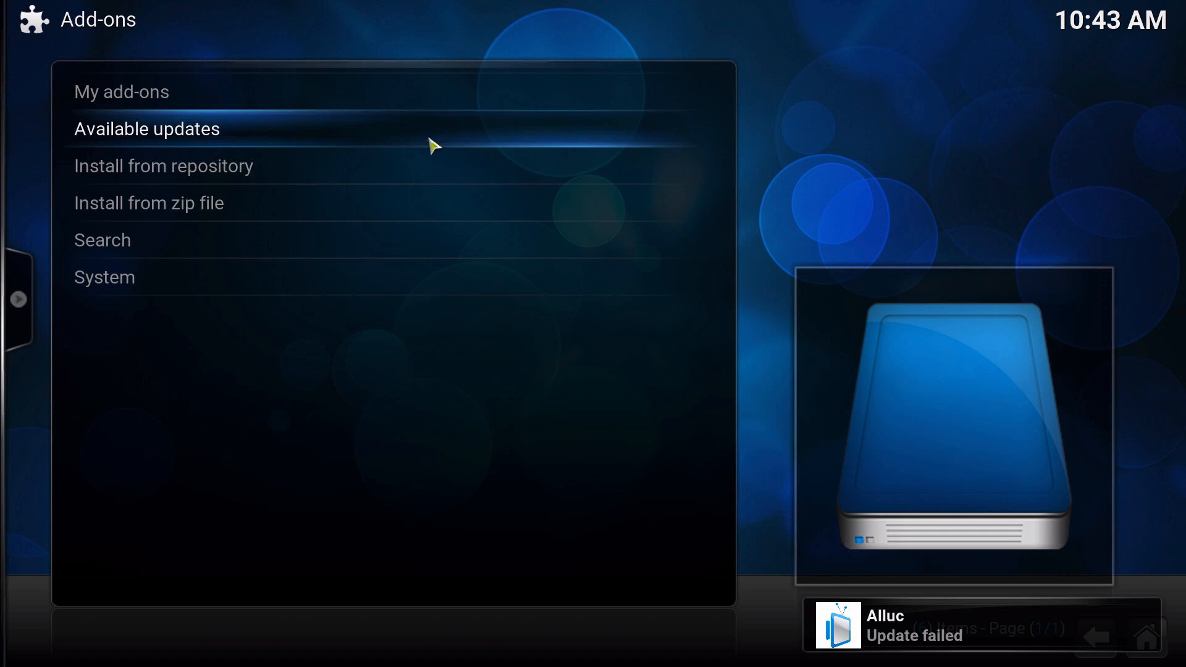
mouse_move(442, 134)
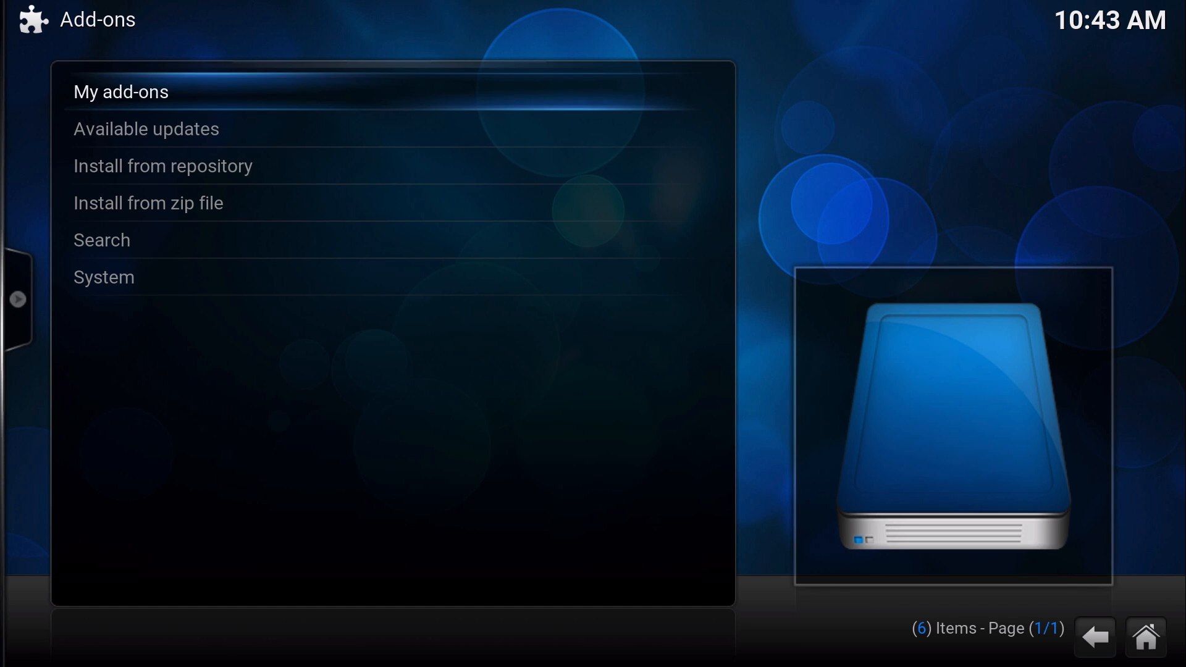
click(162, 166)
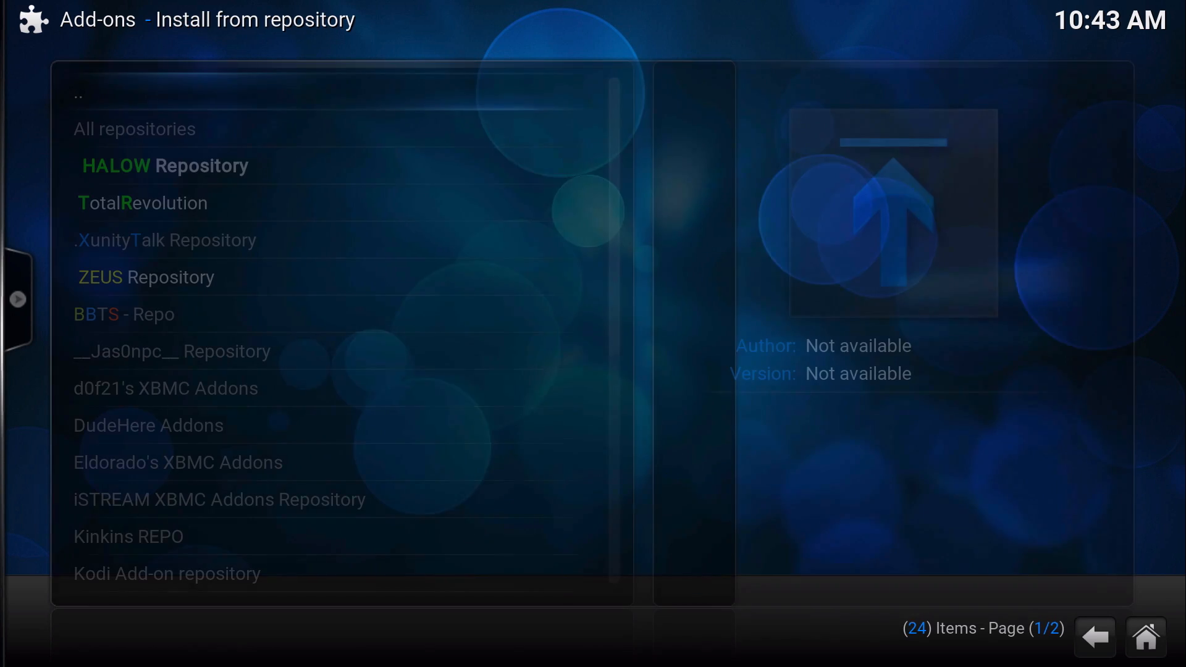
click(166, 165)
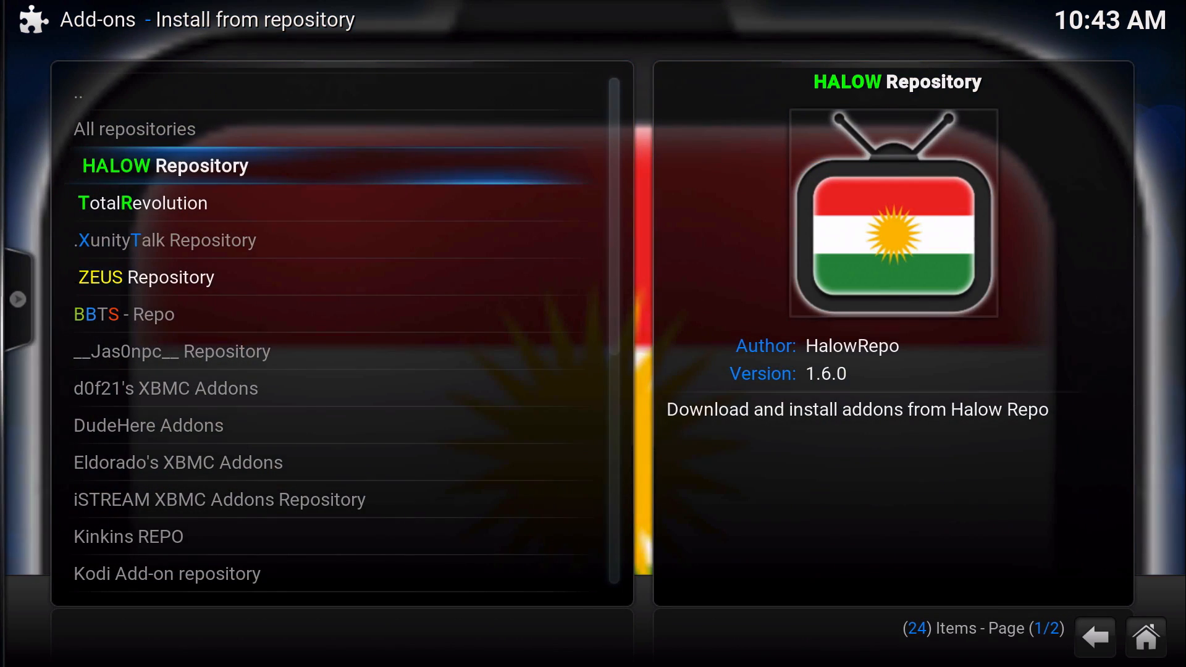
click(147, 276)
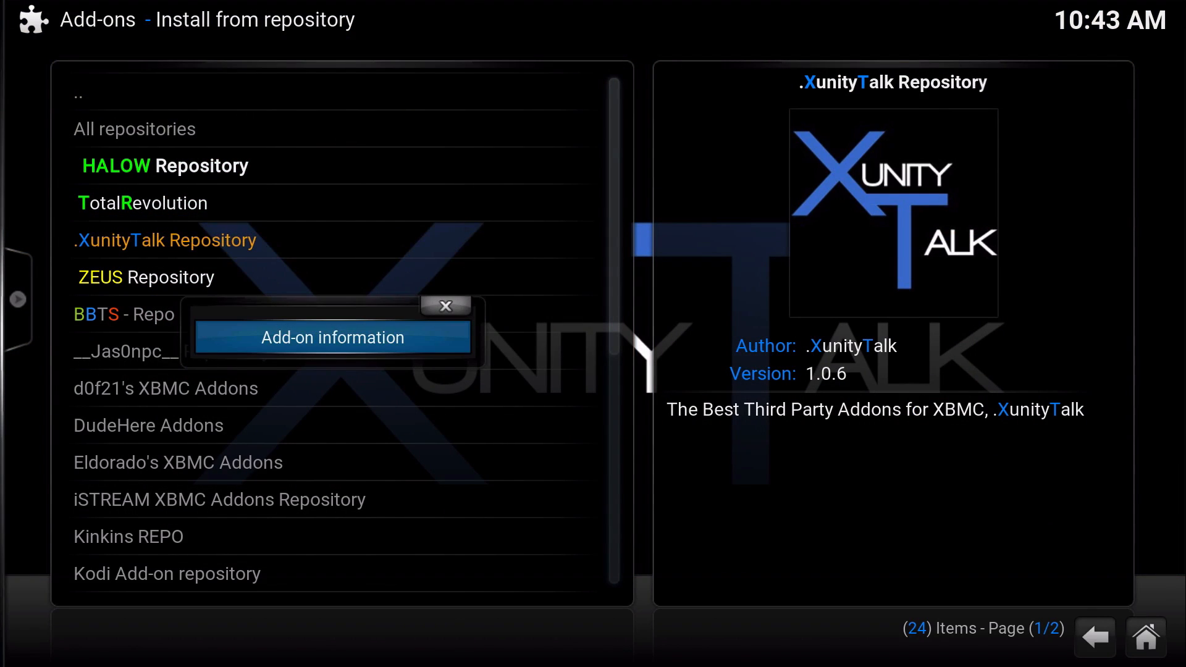
click(331, 337)
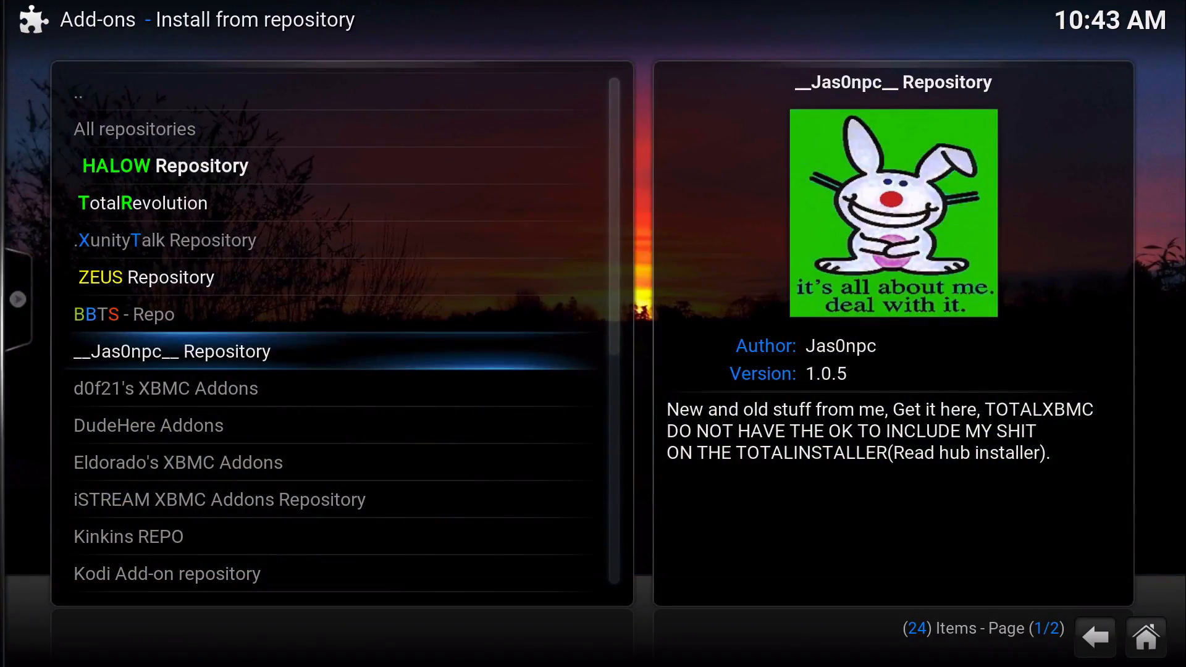
click(1094, 637)
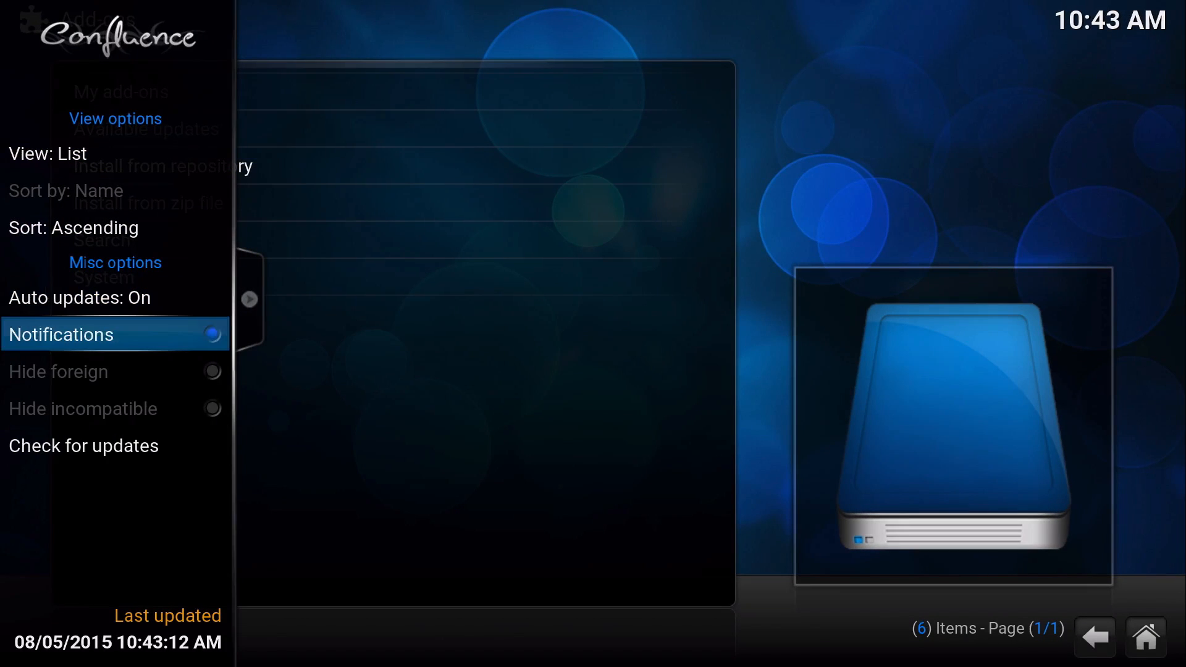
Step: Cycle the Auto updates option in the Add-ons side panel until it reads Notify
click(78, 296)
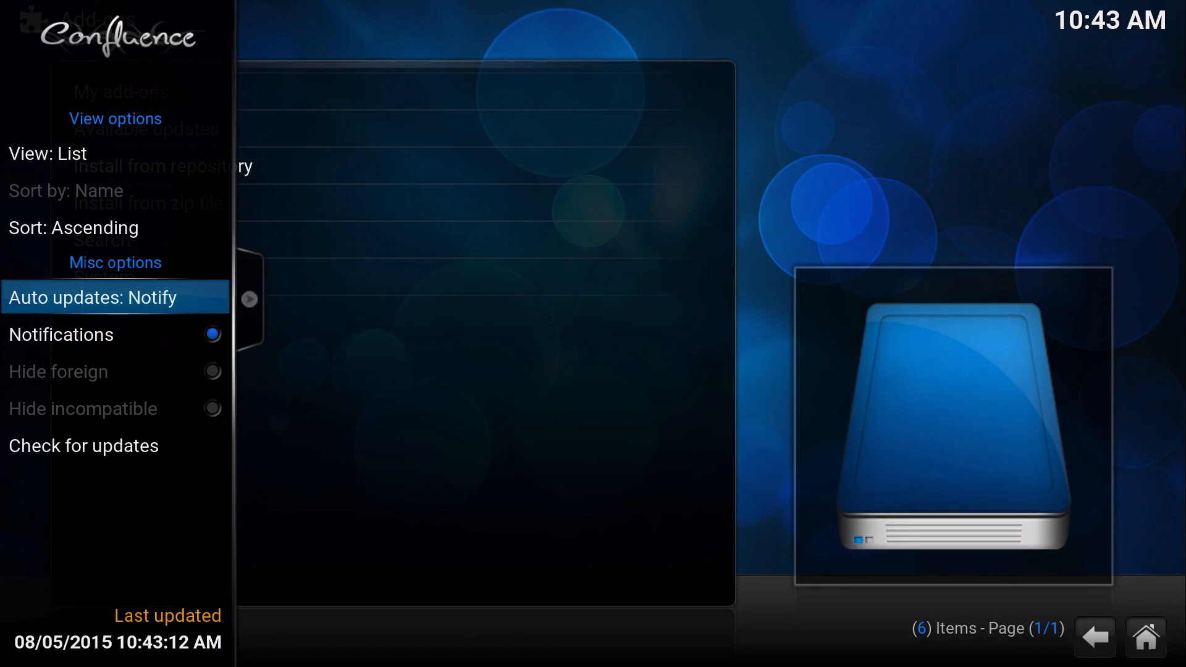
click(115, 297)
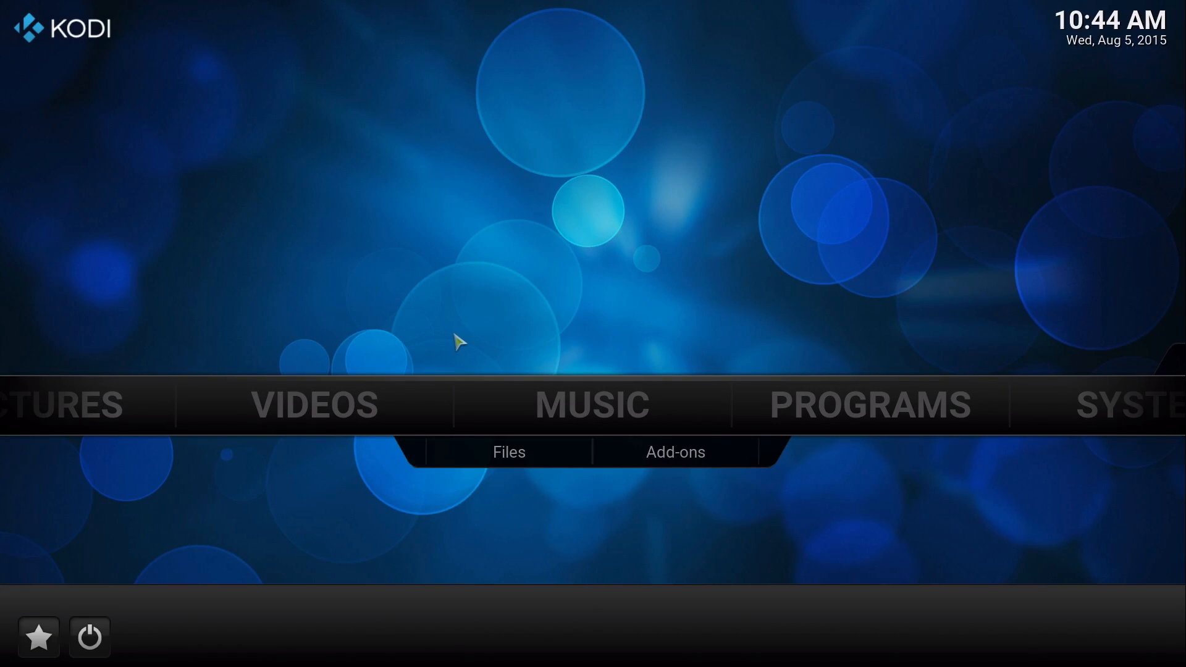
mouse_move(870, 405)
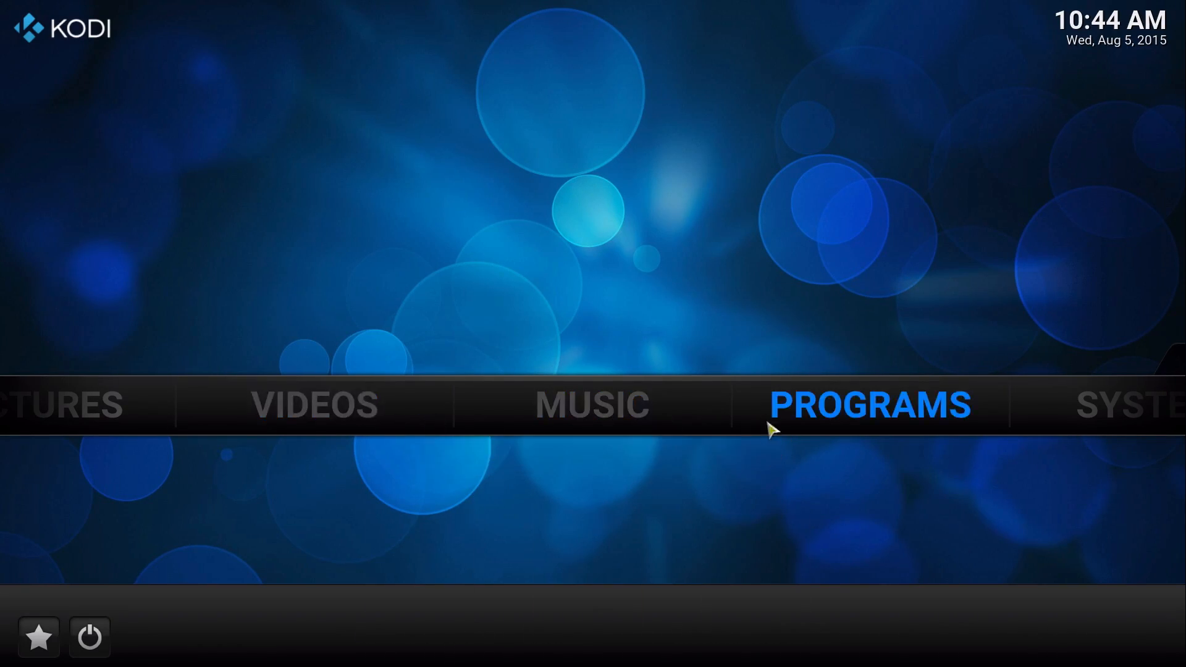